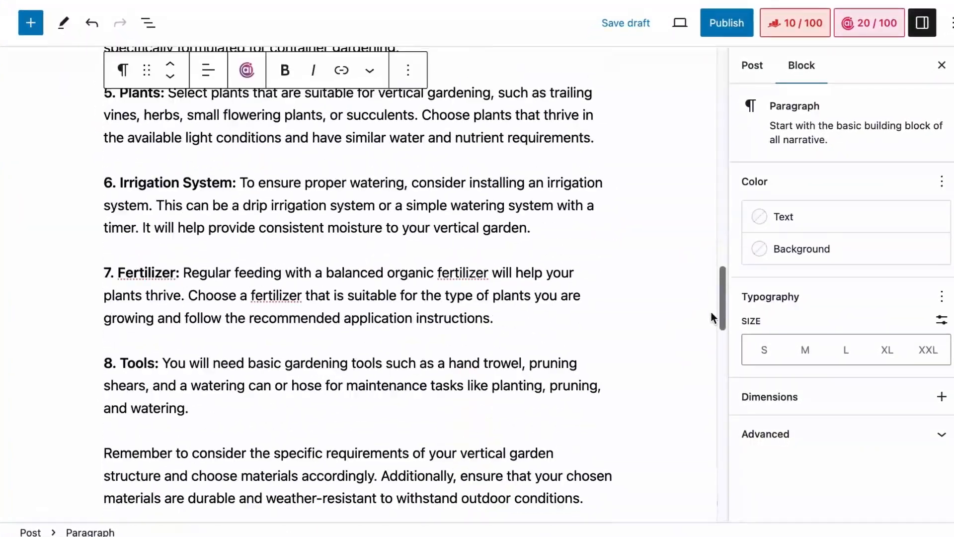
# Select the closing paragraph about durable, weather-resistant materials in the post.
pyautogui.scroll(-3)
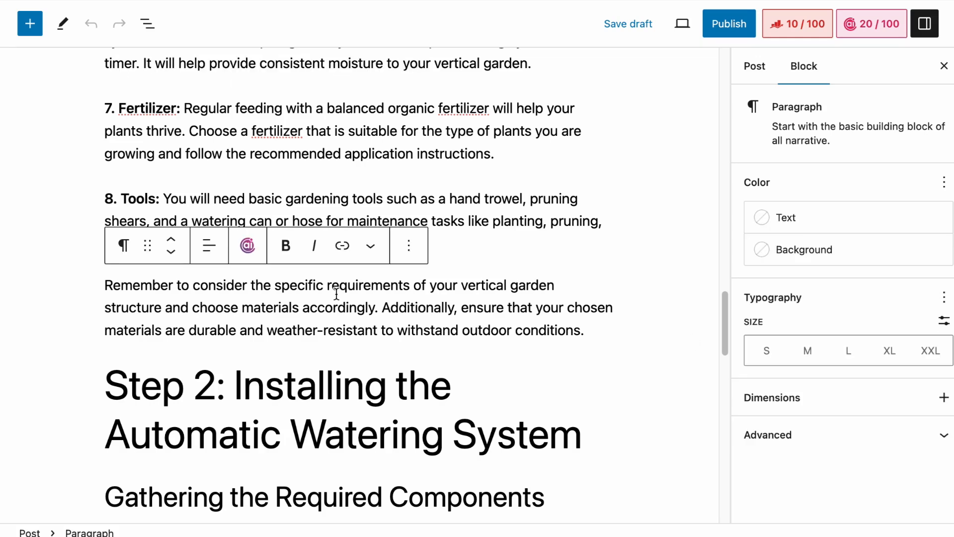
pyautogui.click(248, 246)
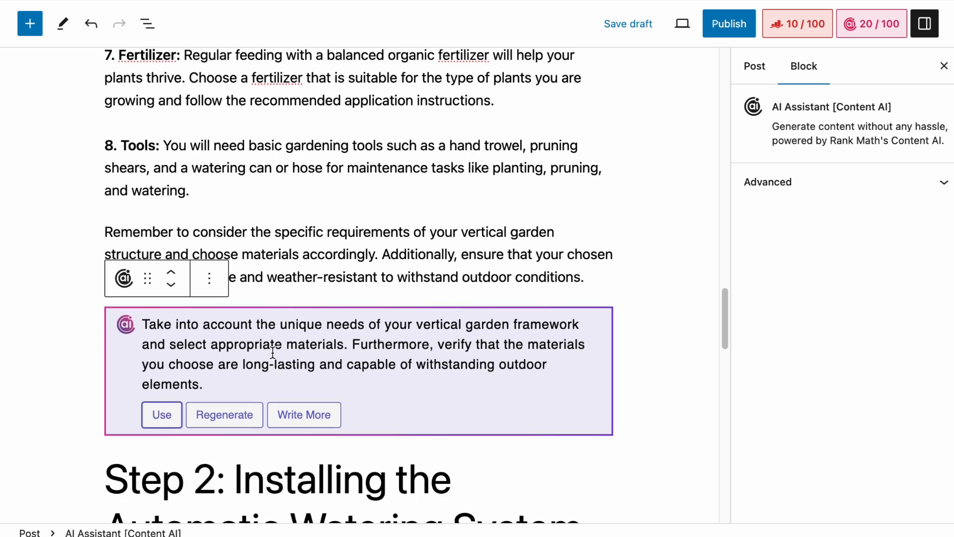
pyautogui.scroll(-3)
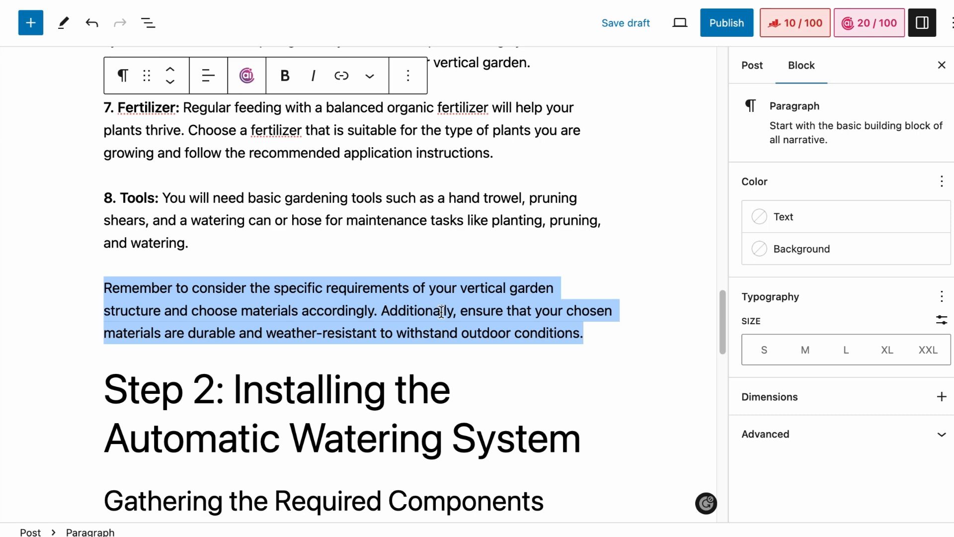
# Copy the selected paragraph and launch Paragraph Rewriter from Content AI's AI Tools.
pyautogui.rightClick(443, 310)
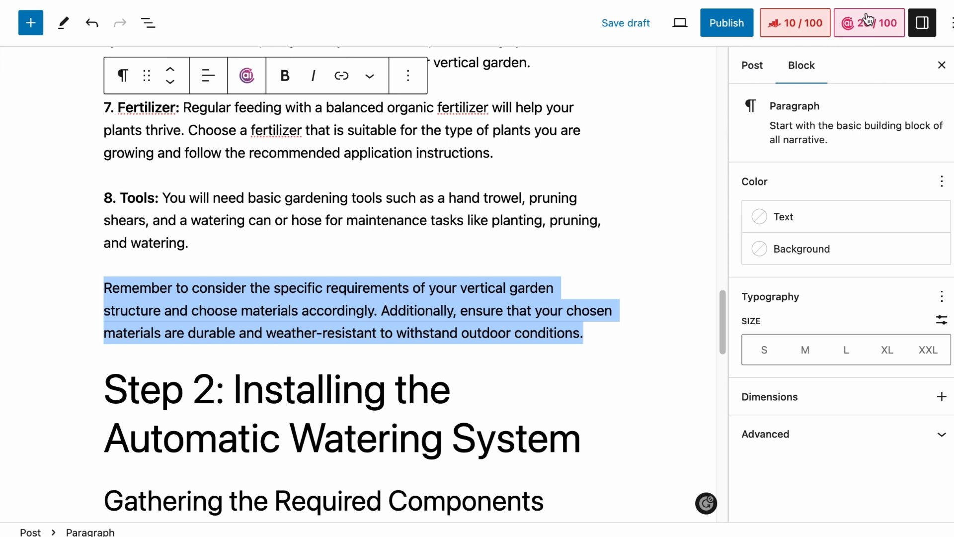
pyautogui.click(868, 22)
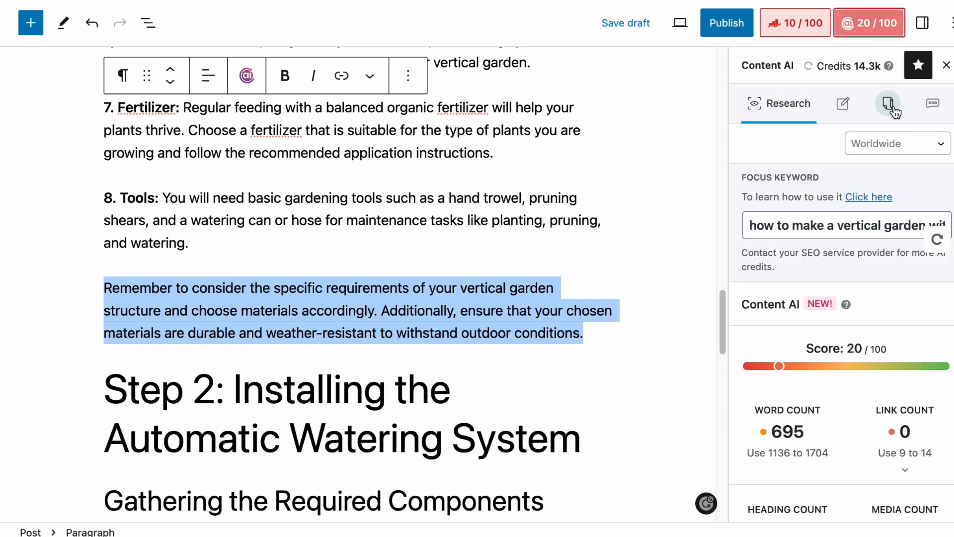
pyautogui.click(888, 104)
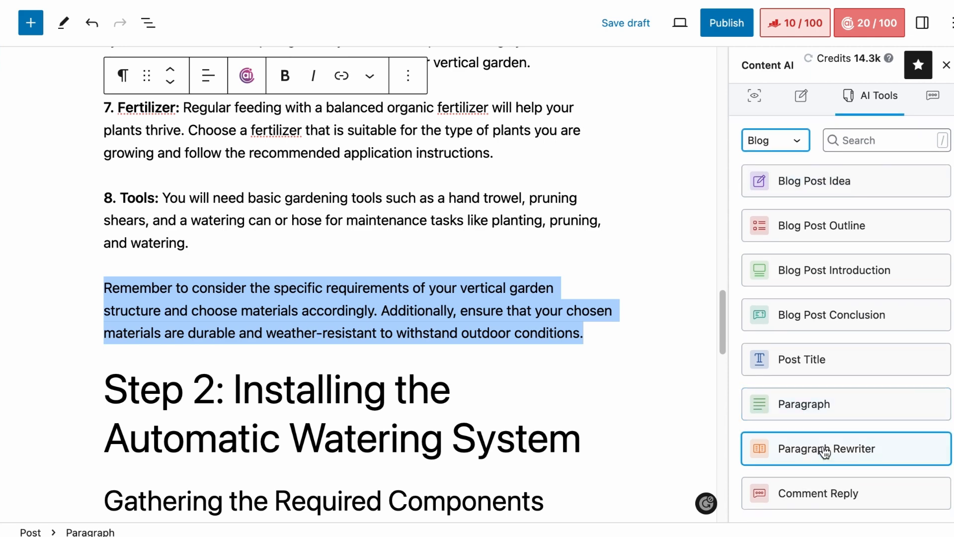
pyautogui.click(825, 448)
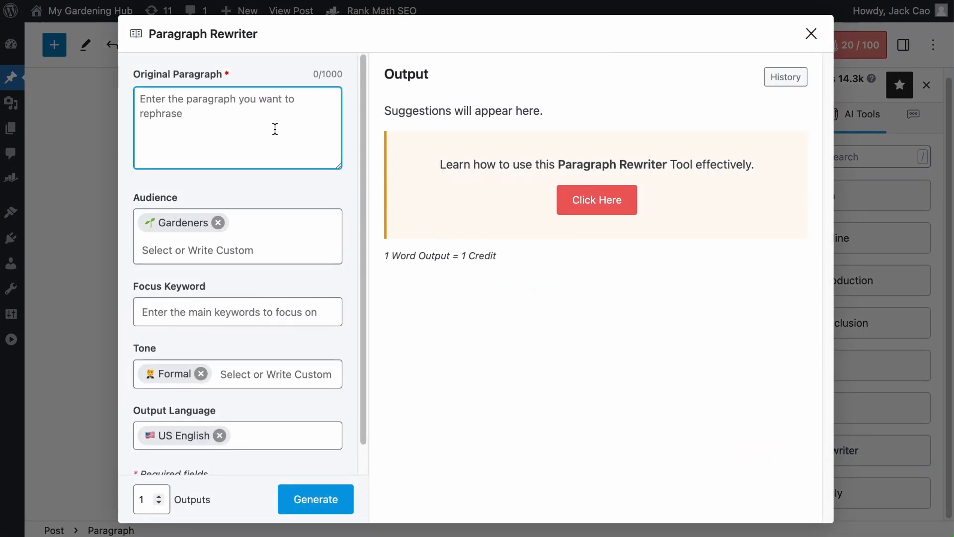
# Fill the Original Paragraph box with the materials paragraph (229 of 1000 characters).
pyautogui.write('Remember to consider the specific requirements of your vertical garden structure and choose materials accordingly. Additionally, ensure that your chosen materials are durable and weather-resistant to withstand outdoor conditions.')
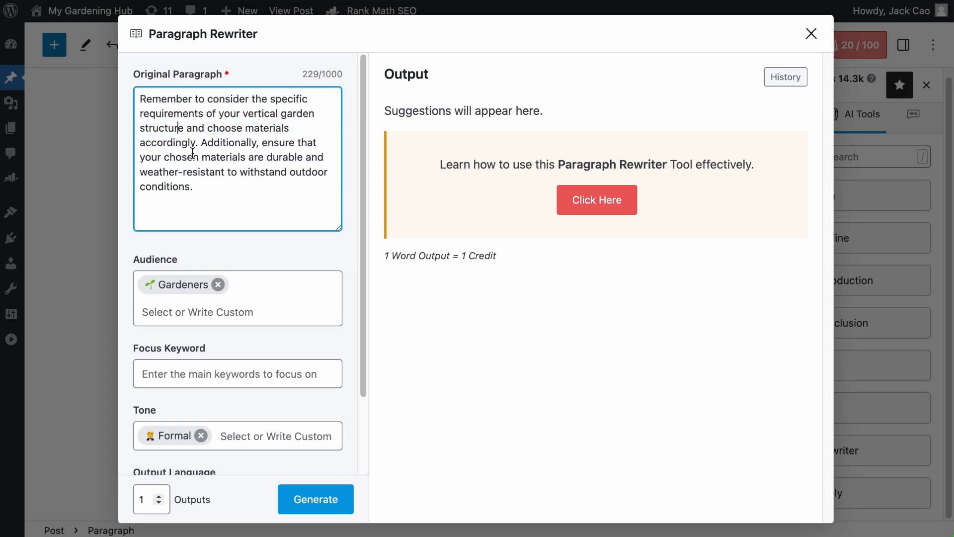
pyautogui.moveTo(204, 142); pyautogui.dragTo(191, 186)
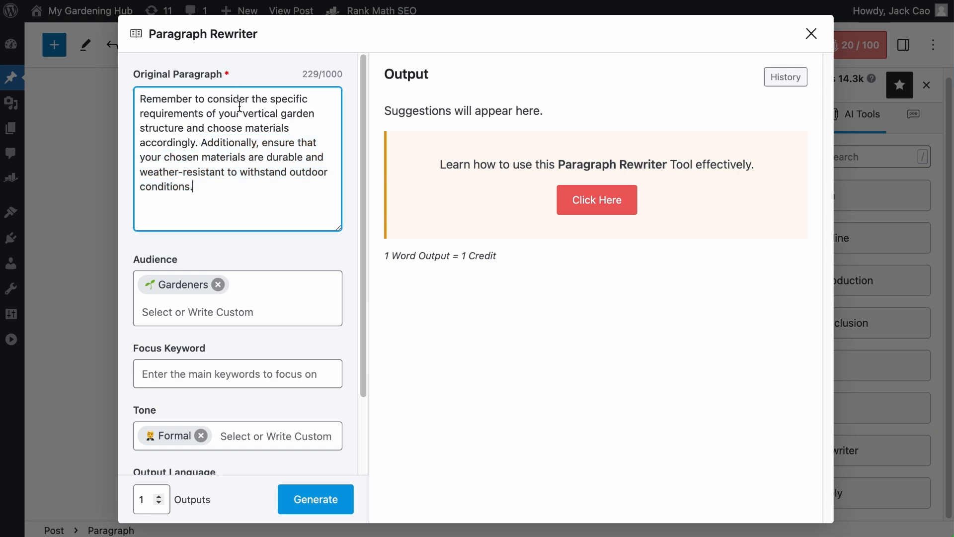
pyautogui.moveTo(237, 80)
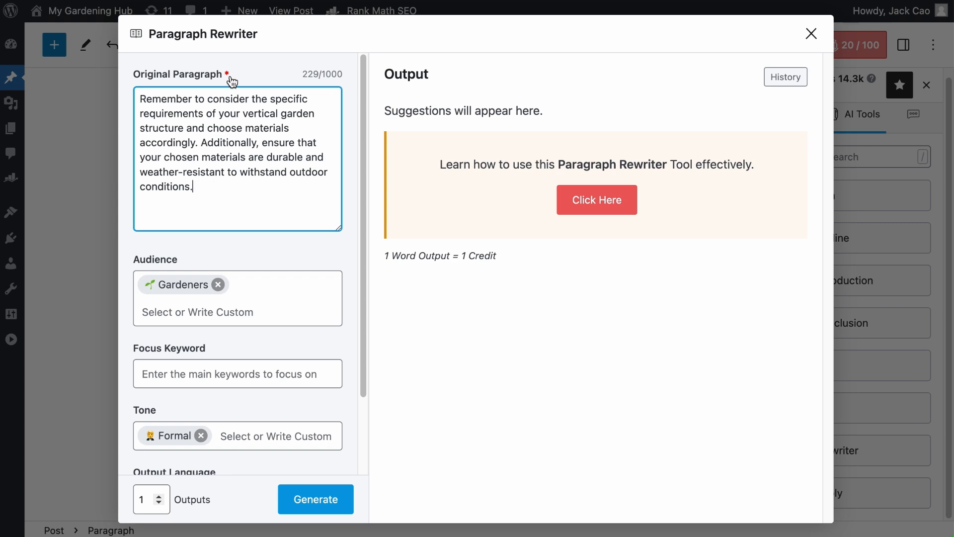
pyautogui.moveTo(251, 139)
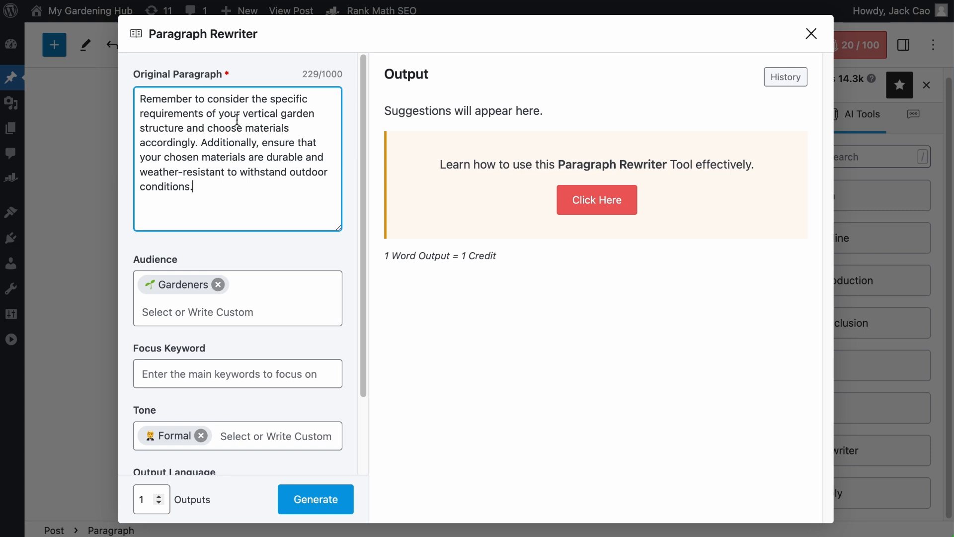
pyautogui.moveTo(332, 88)
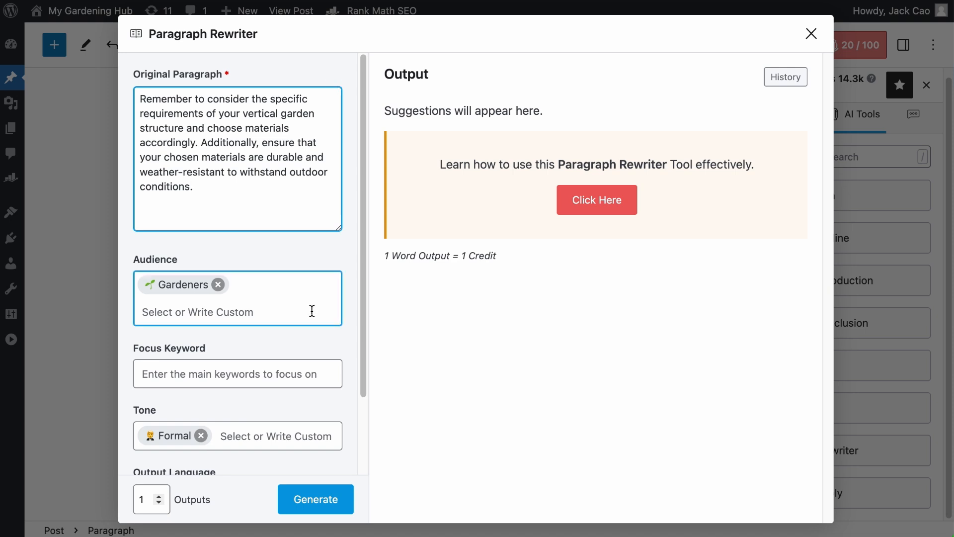
# Generate a 40-word rewrite of the materials paragraph.
pyautogui.click(316, 499)
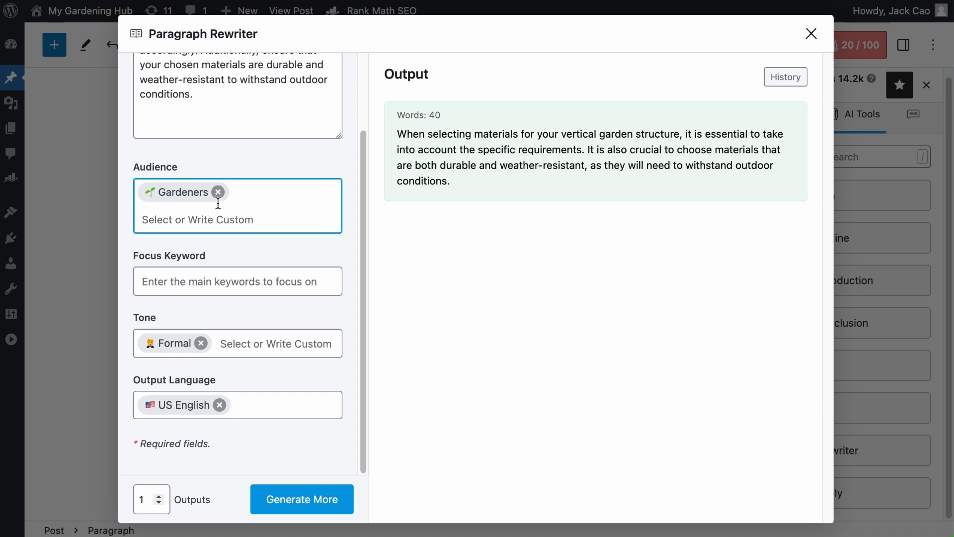
pyautogui.moveTo(218, 193)
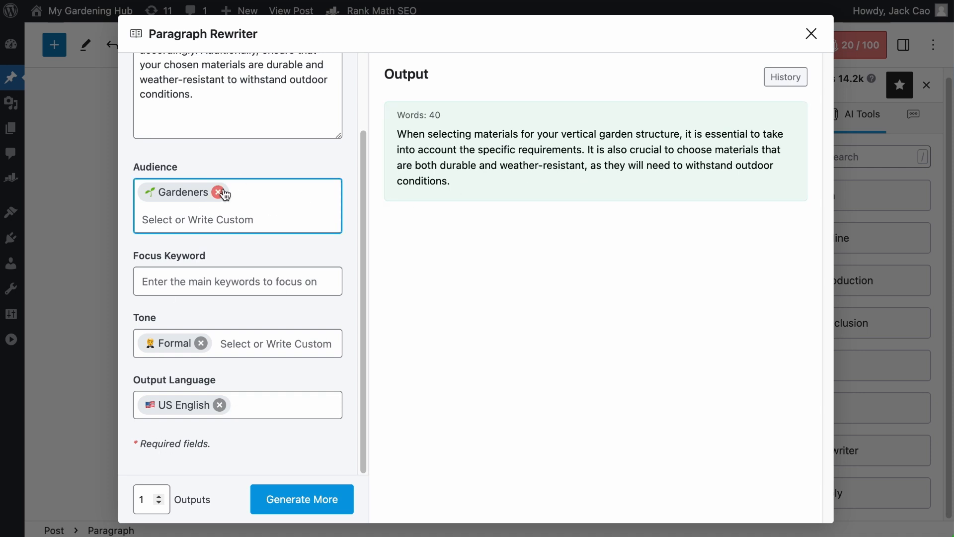
pyautogui.moveTo(218, 192)
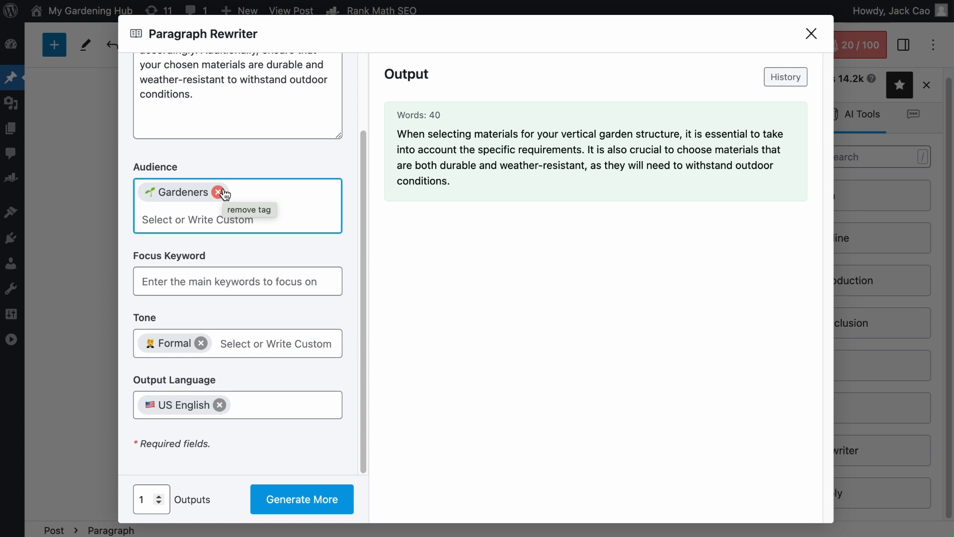
pyautogui.moveTo(232, 193)
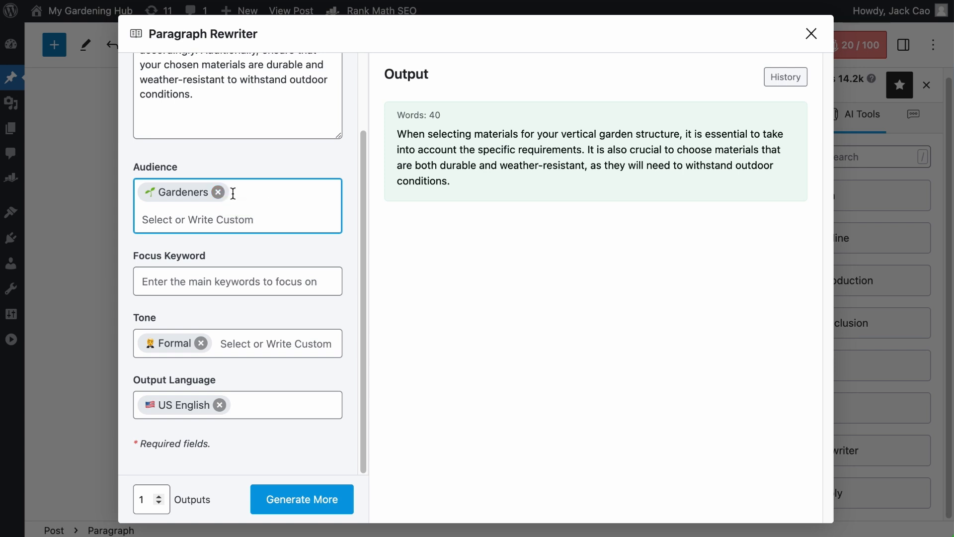
# Add Home Gardeners to the rewriter's Audience alongside Gardeners.
pyautogui.click(253, 220)
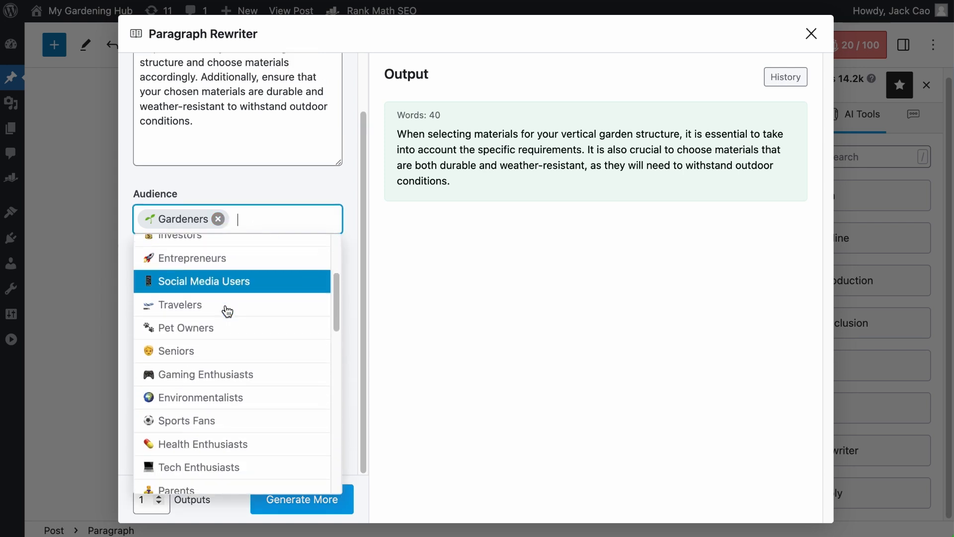
pyautogui.scroll(-3)
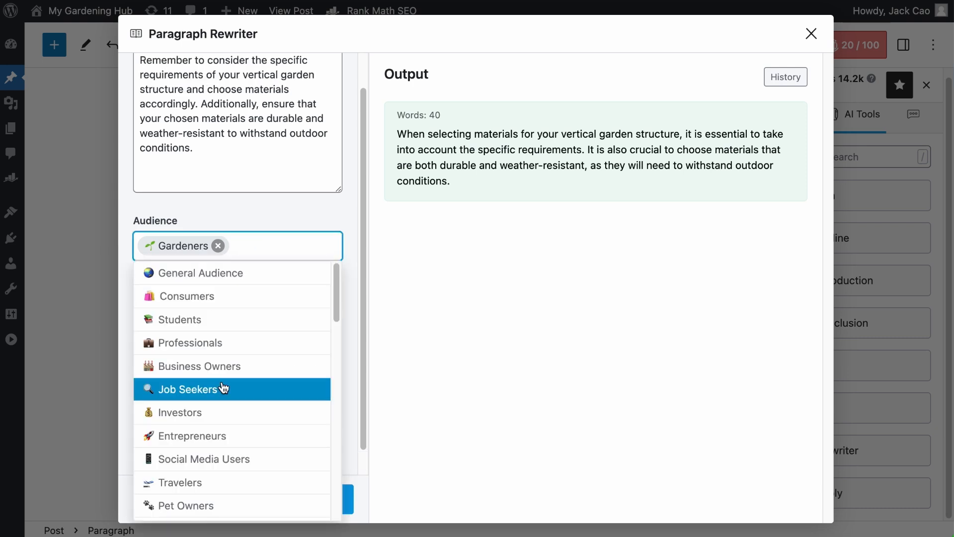
pyautogui.scroll(-3)
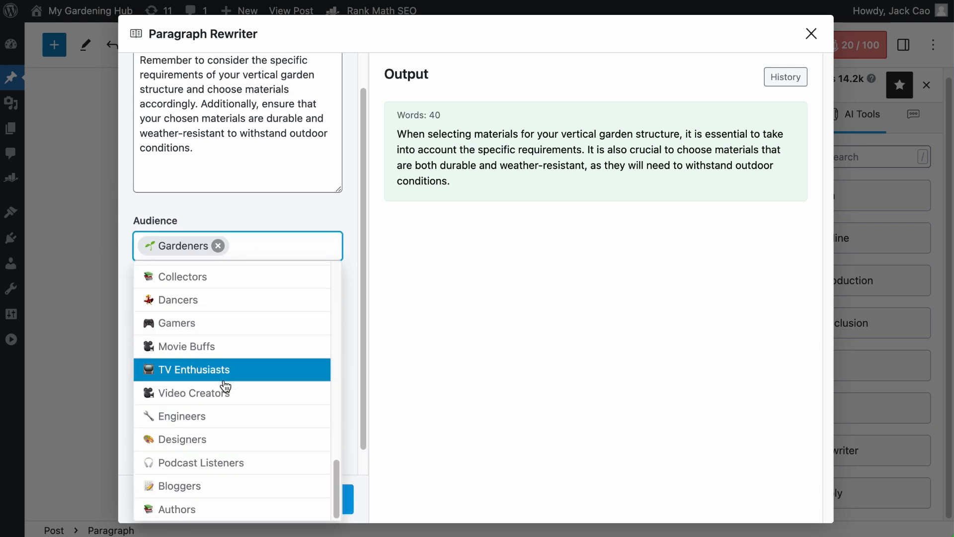
pyautogui.write('Home Gardeners')
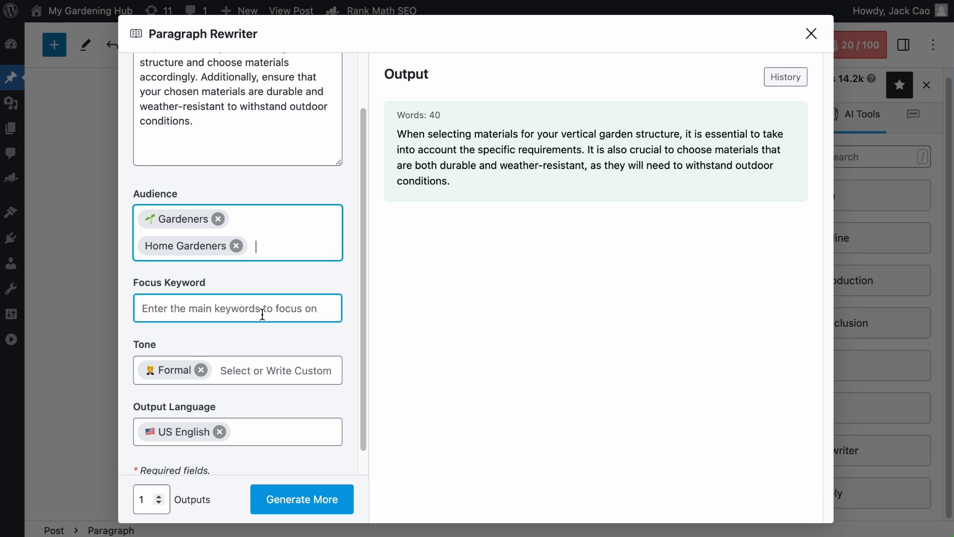
# Add Living Wall as the Focus Keyword tag for the rewrite.
pyautogui.write('Living W')
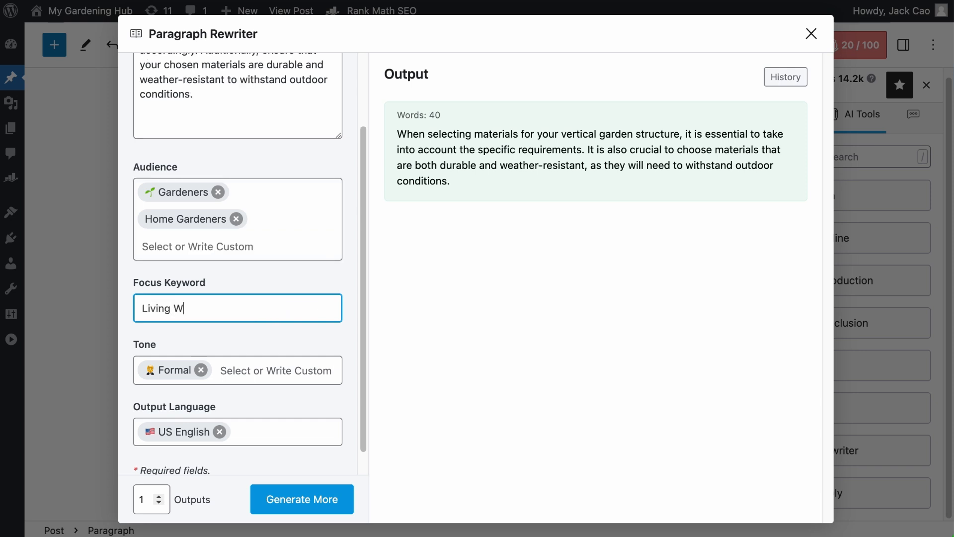
pyautogui.write('all')
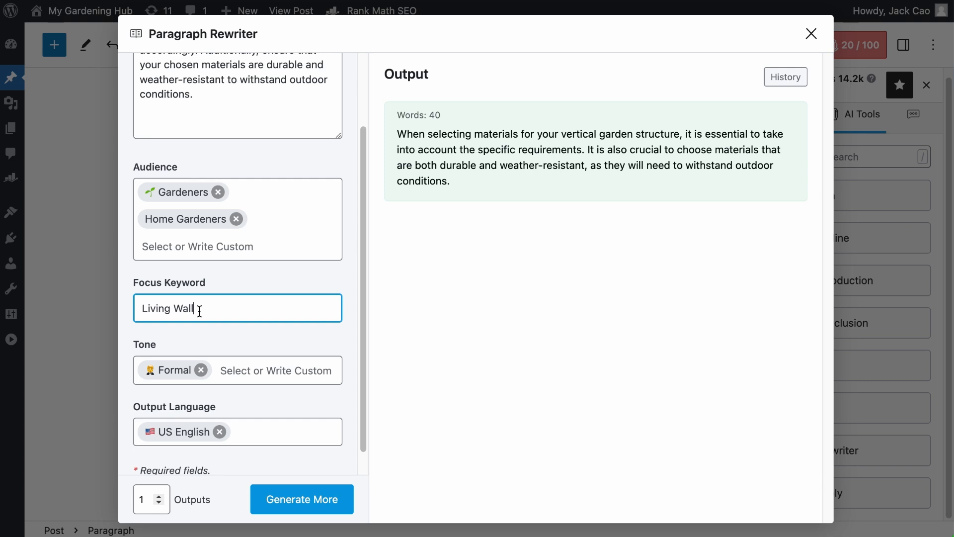
pyautogui.press('Enter')
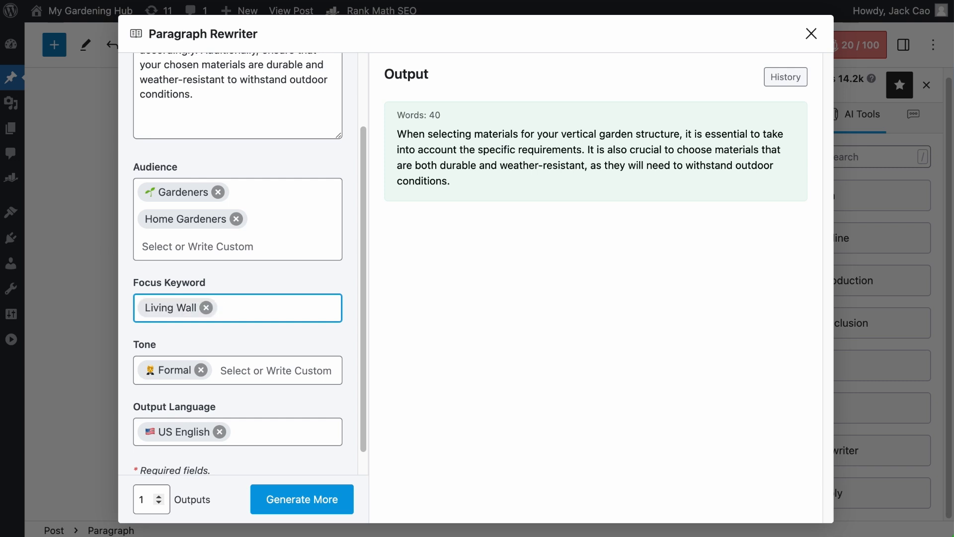
pyautogui.click(284, 308)
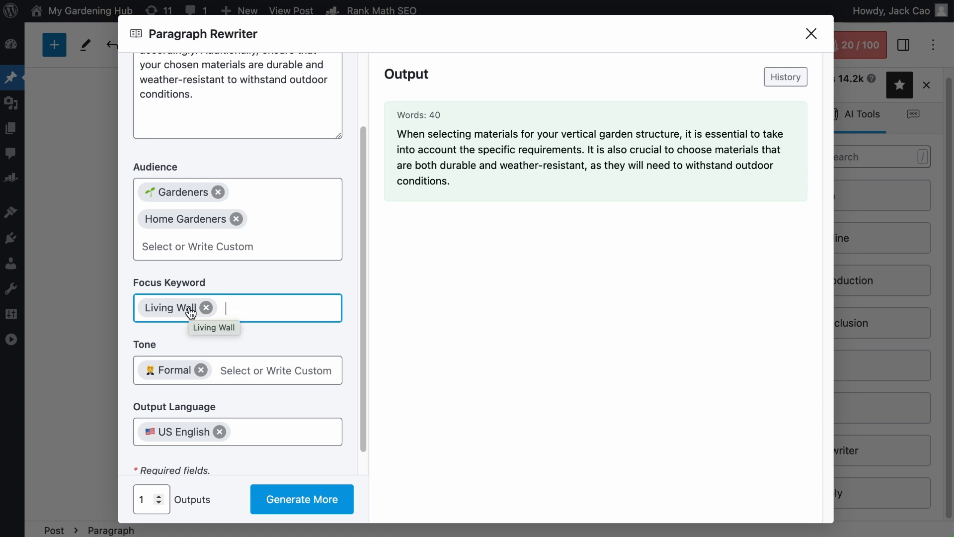
pyautogui.moveTo(274, 338)
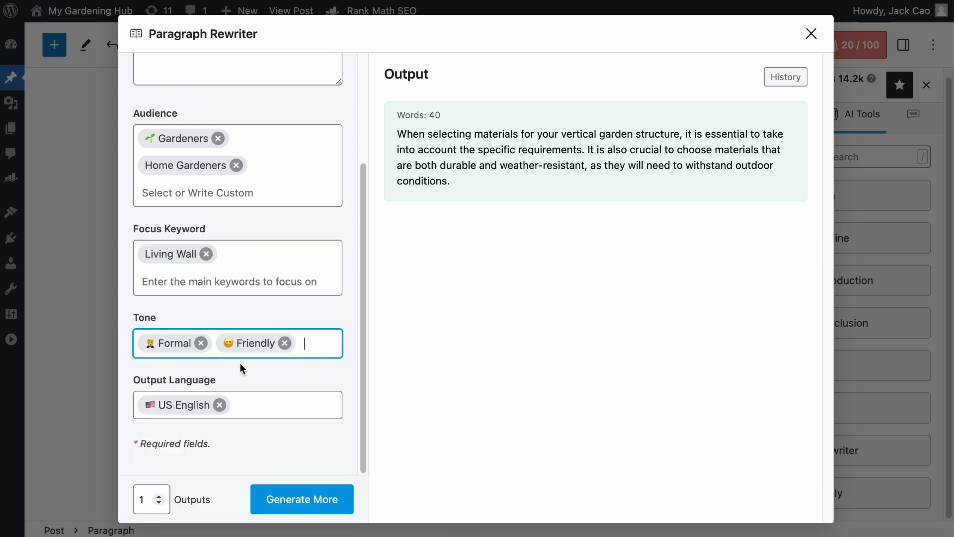
pyautogui.moveTo(254, 354)
pyautogui.write('Authoritative')
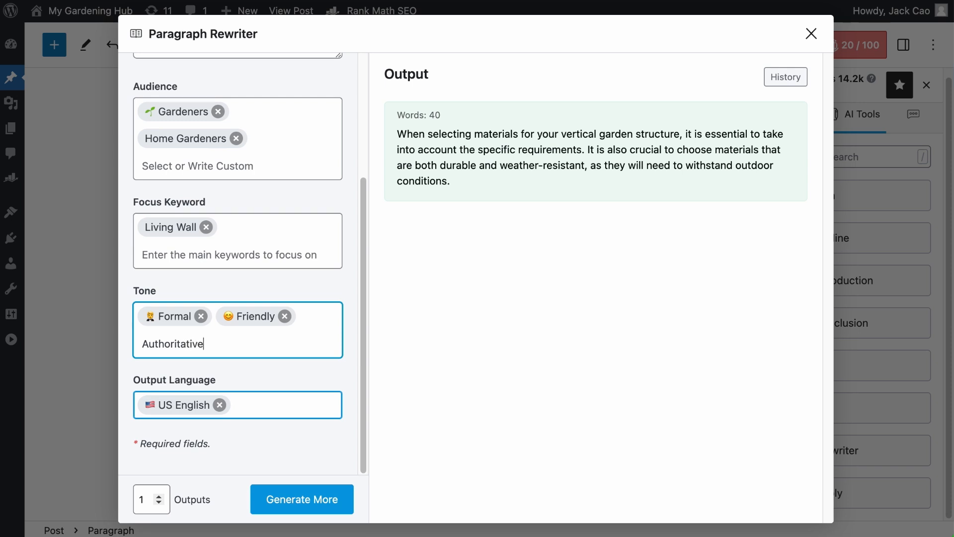
# Add Authoritative and Personal to the Tone alongside Formal and Friendly.
pyautogui.press('Enter')
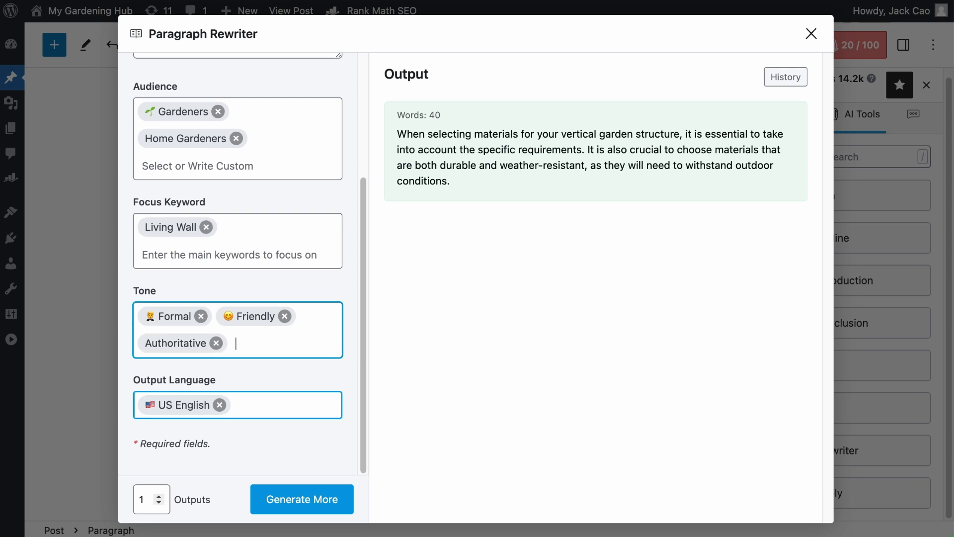
pyautogui.write('Personal')
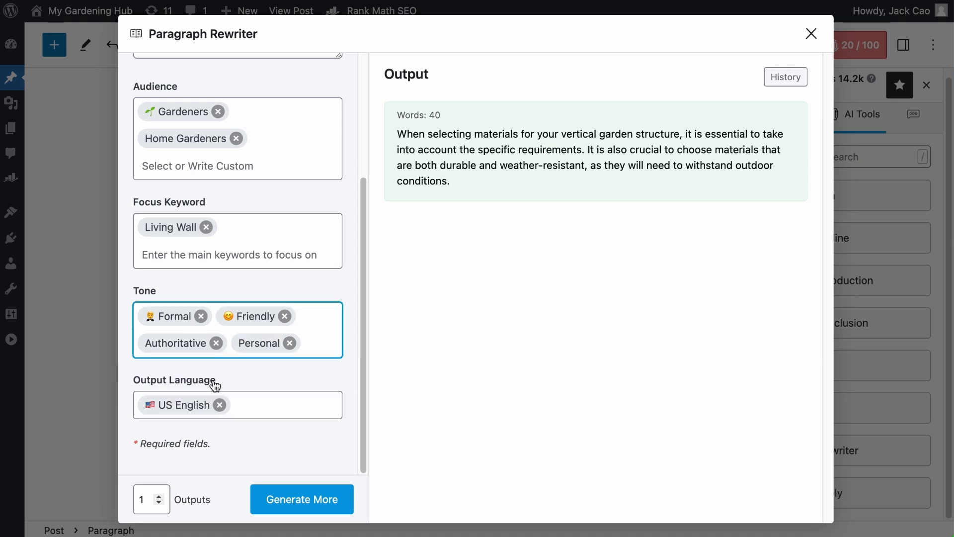
pyautogui.moveTo(255, 355)
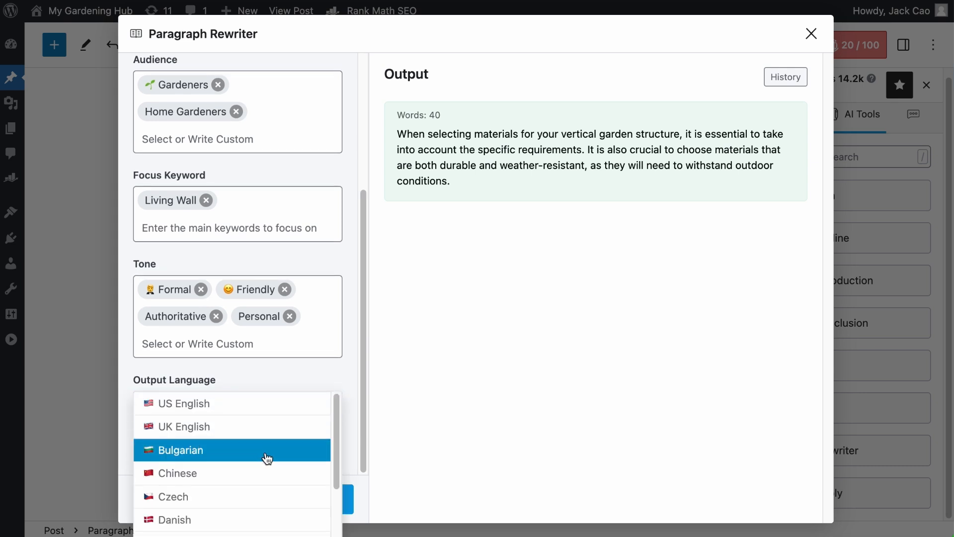
# Keep US English as Output Language and request 3 outputs per generation.
pyautogui.scroll(-3)
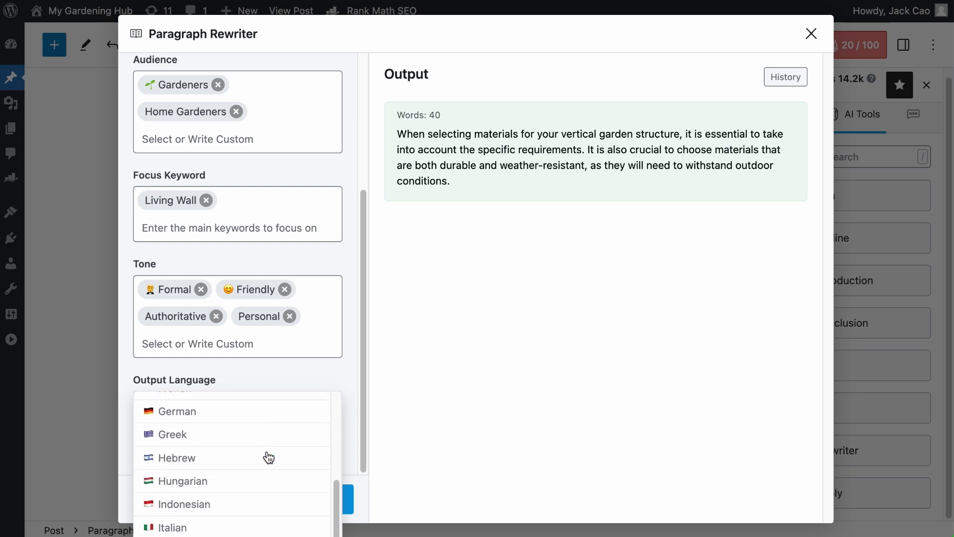
pyautogui.scroll(-3)
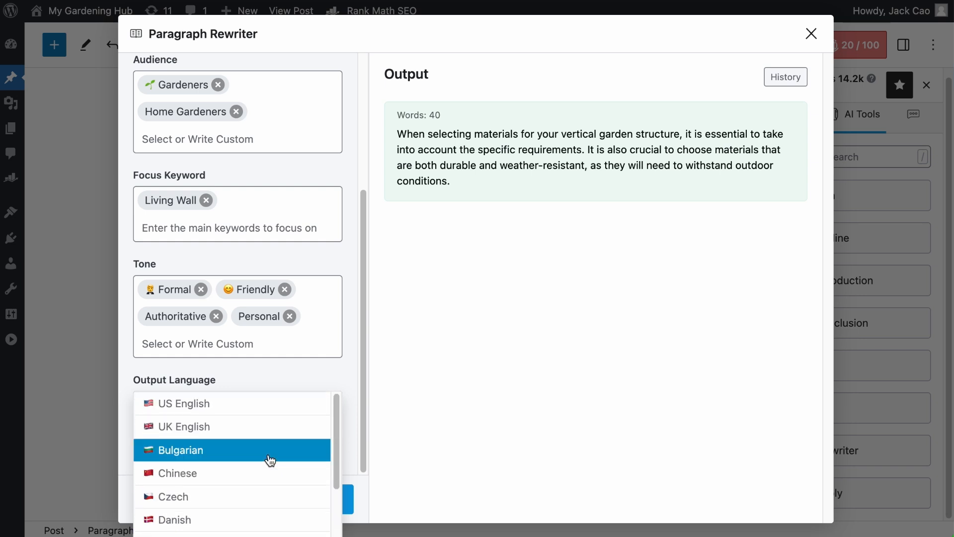
pyautogui.click(183, 404)
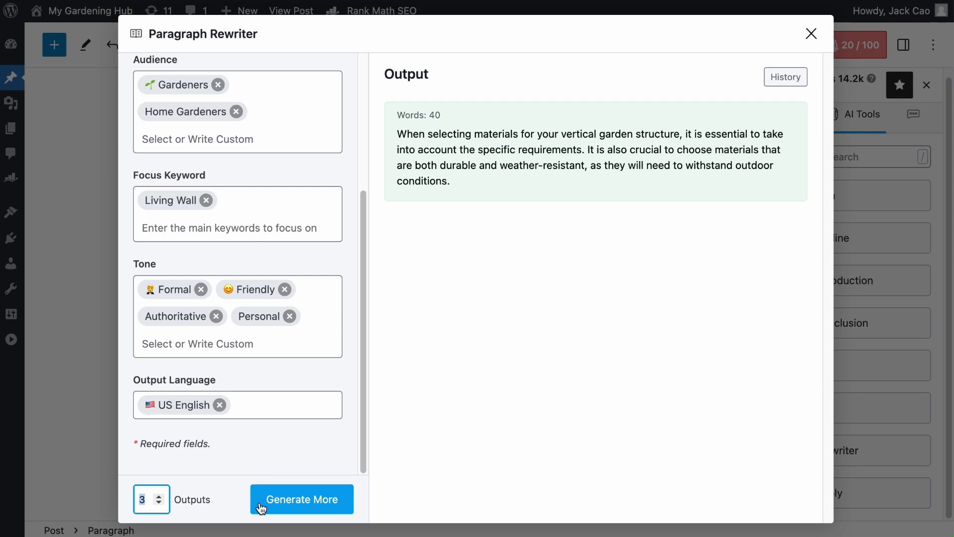
# Generate three more rewrites and copy and insert the 51-word living-wall version into the post.
pyautogui.click(302, 498)
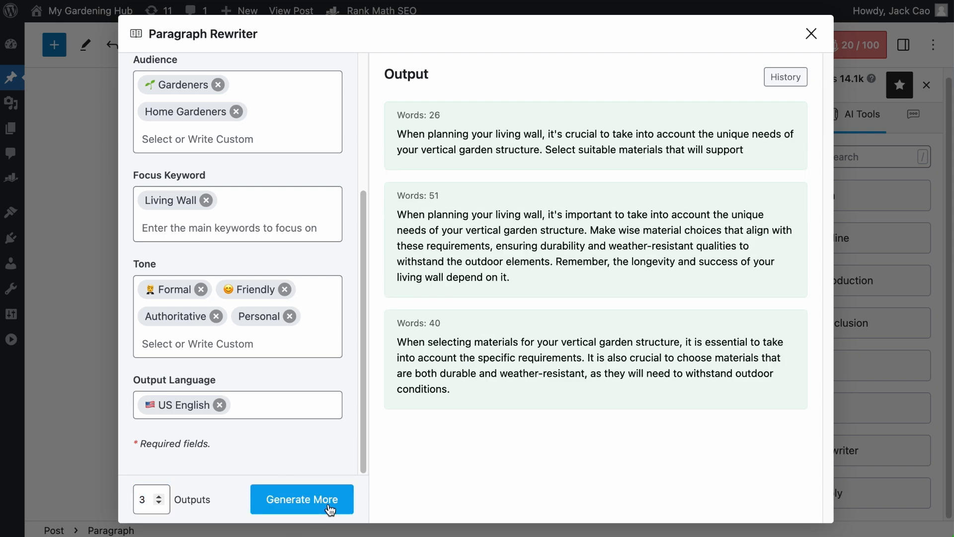
pyautogui.click(303, 499)
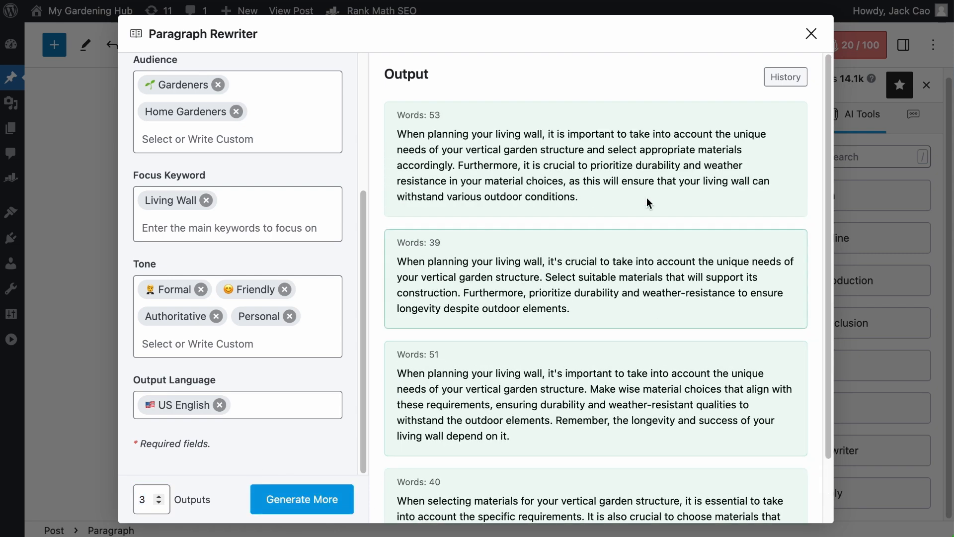
pyautogui.moveTo(699, 226)
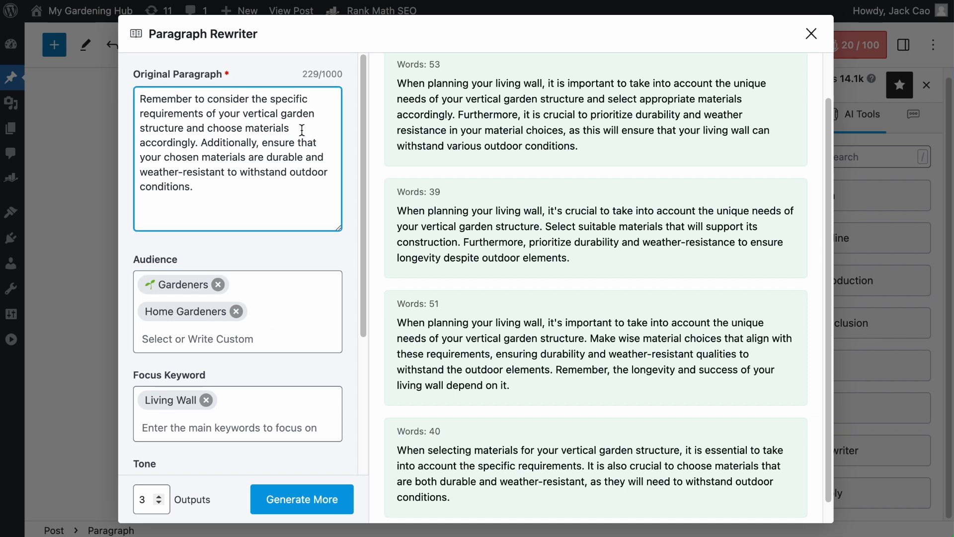
pyautogui.moveTo(575, 336)
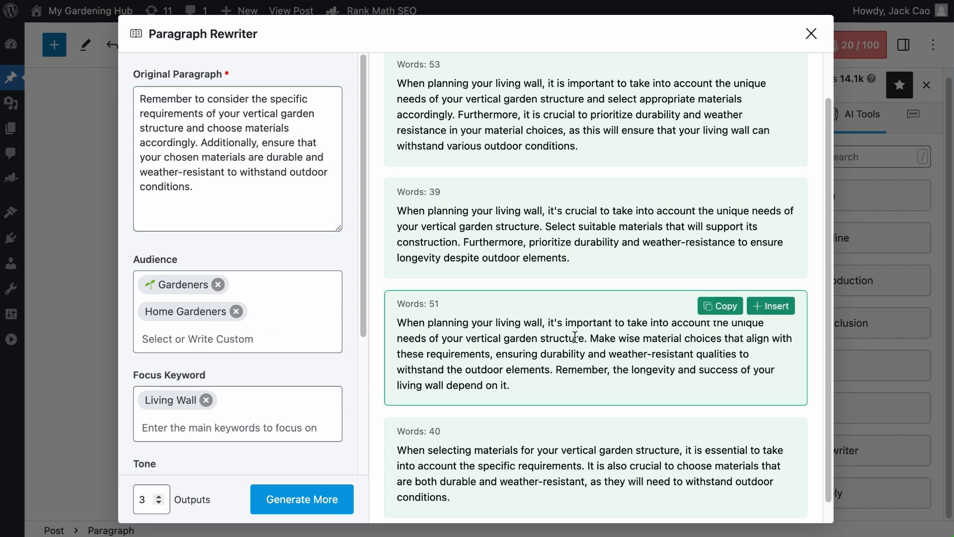
pyautogui.moveTo(640, 334)
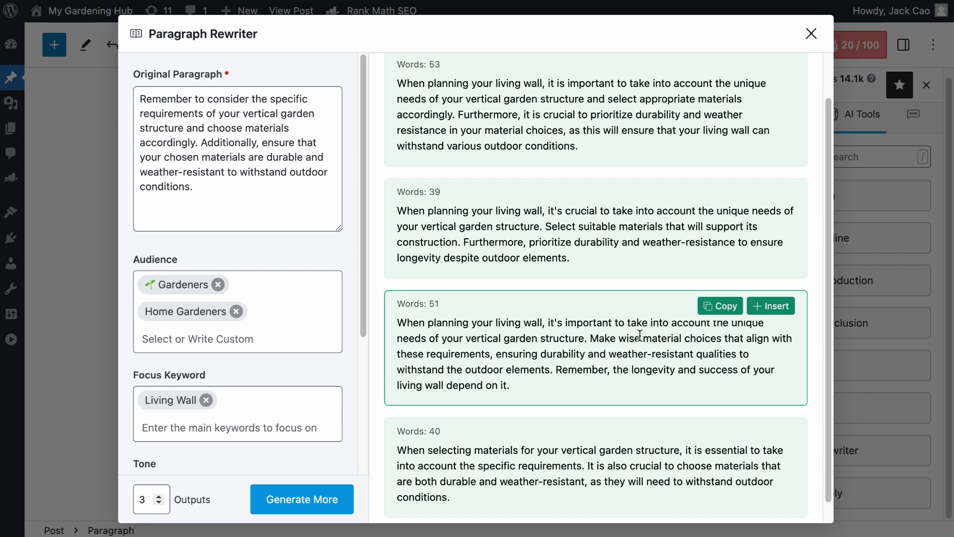
pyautogui.moveTo(731, 318)
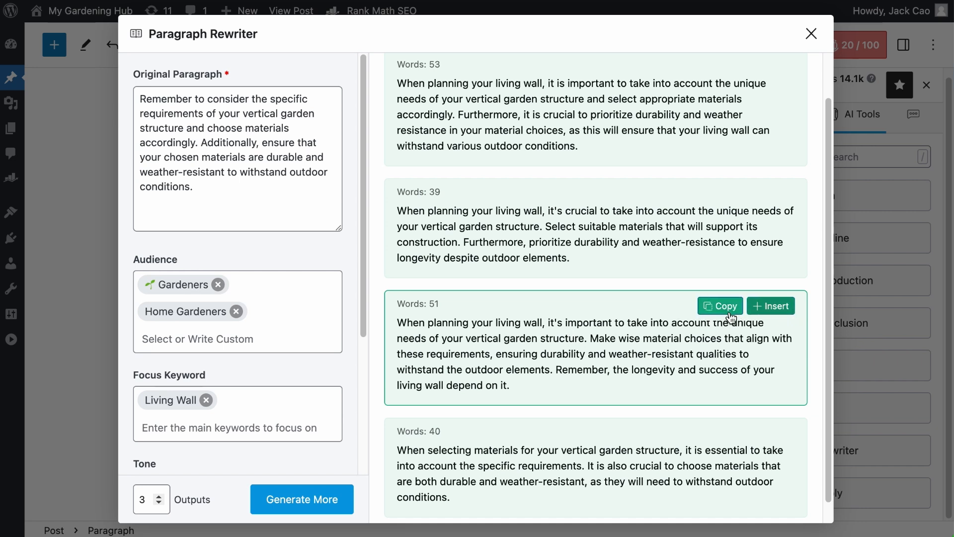
pyautogui.click(719, 306)
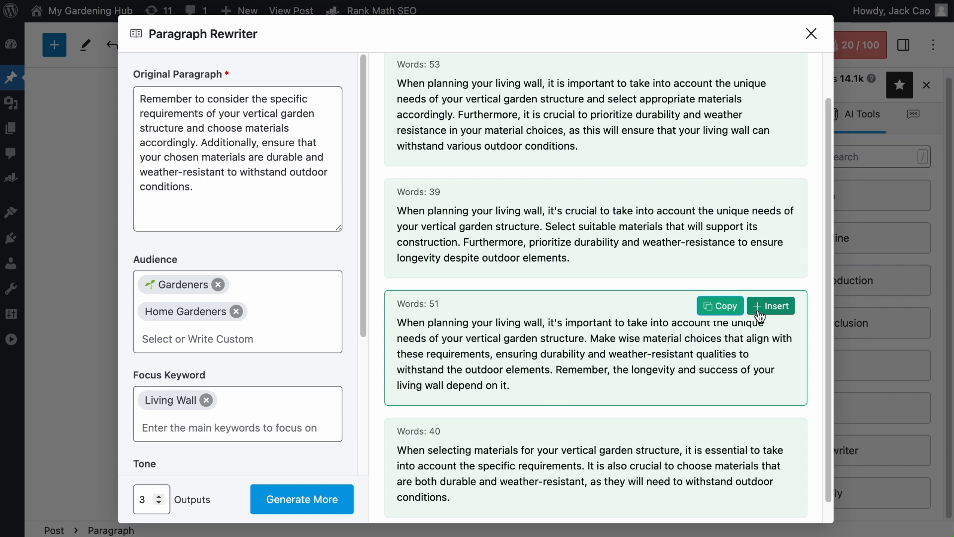
pyautogui.click(770, 306)
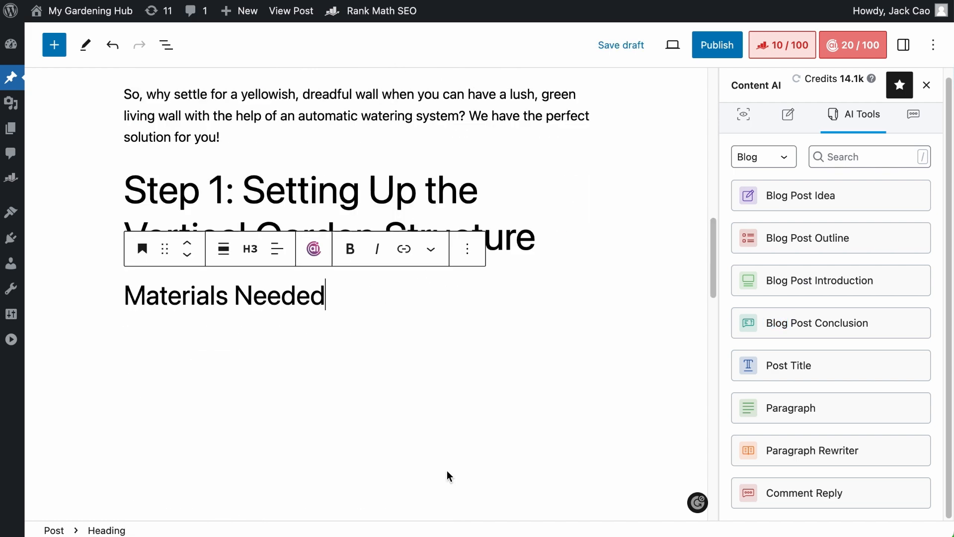
# View the inserted paragraph above Step 2 and reopen Paragraph Rewriter from the sidebar.
pyautogui.scroll(-3)
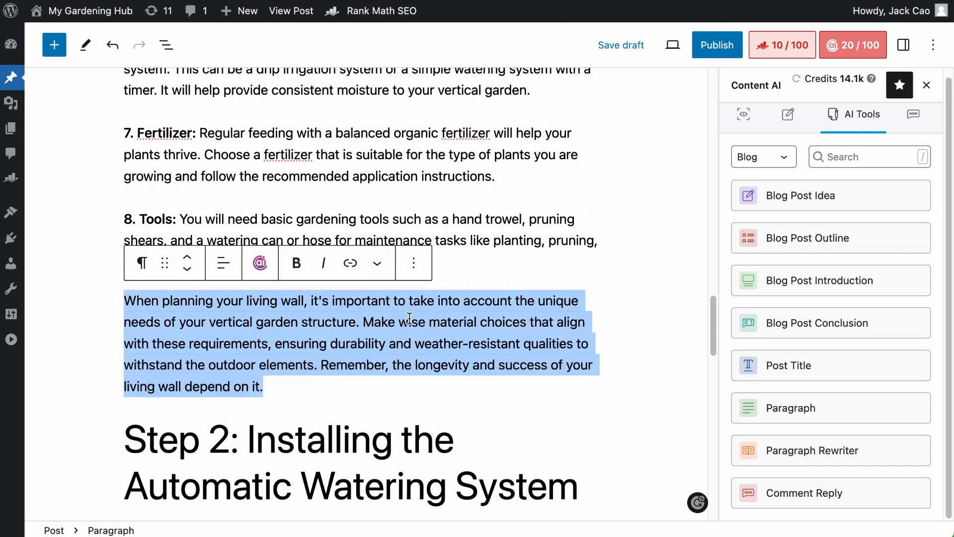
pyautogui.click(830, 450)
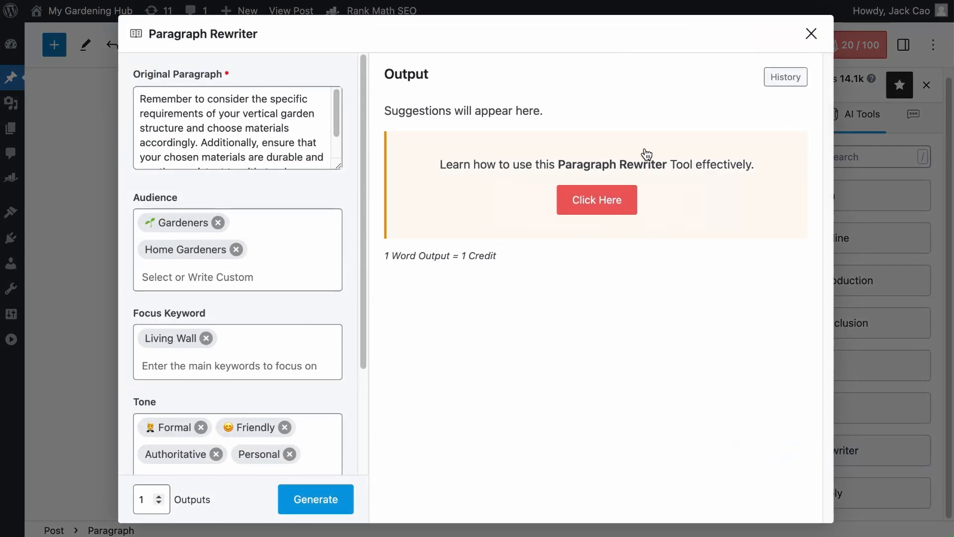
pyautogui.moveTo(785, 93)
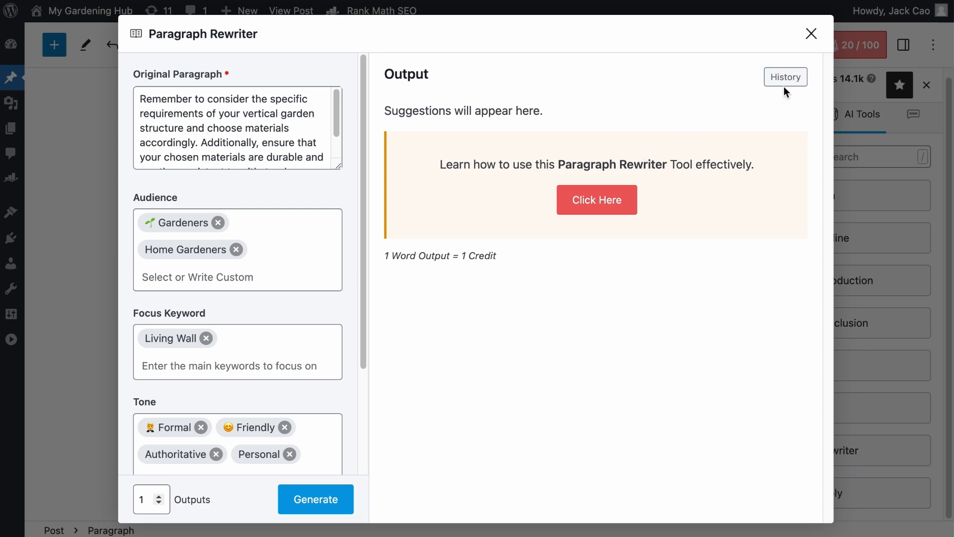
# Show the rewriter's History, listing the earlier rewrites of 50, 38, 52 and 39 words.
pyautogui.click(316, 499)
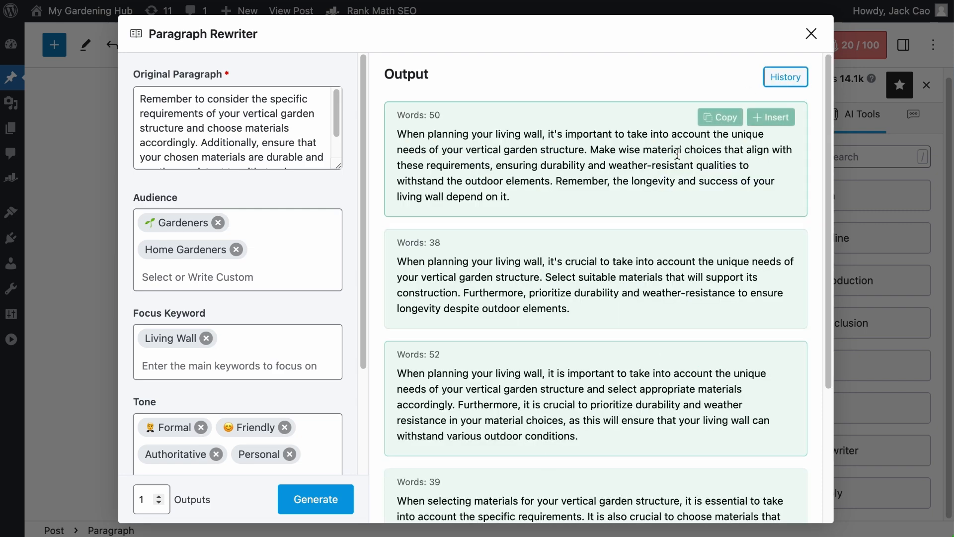